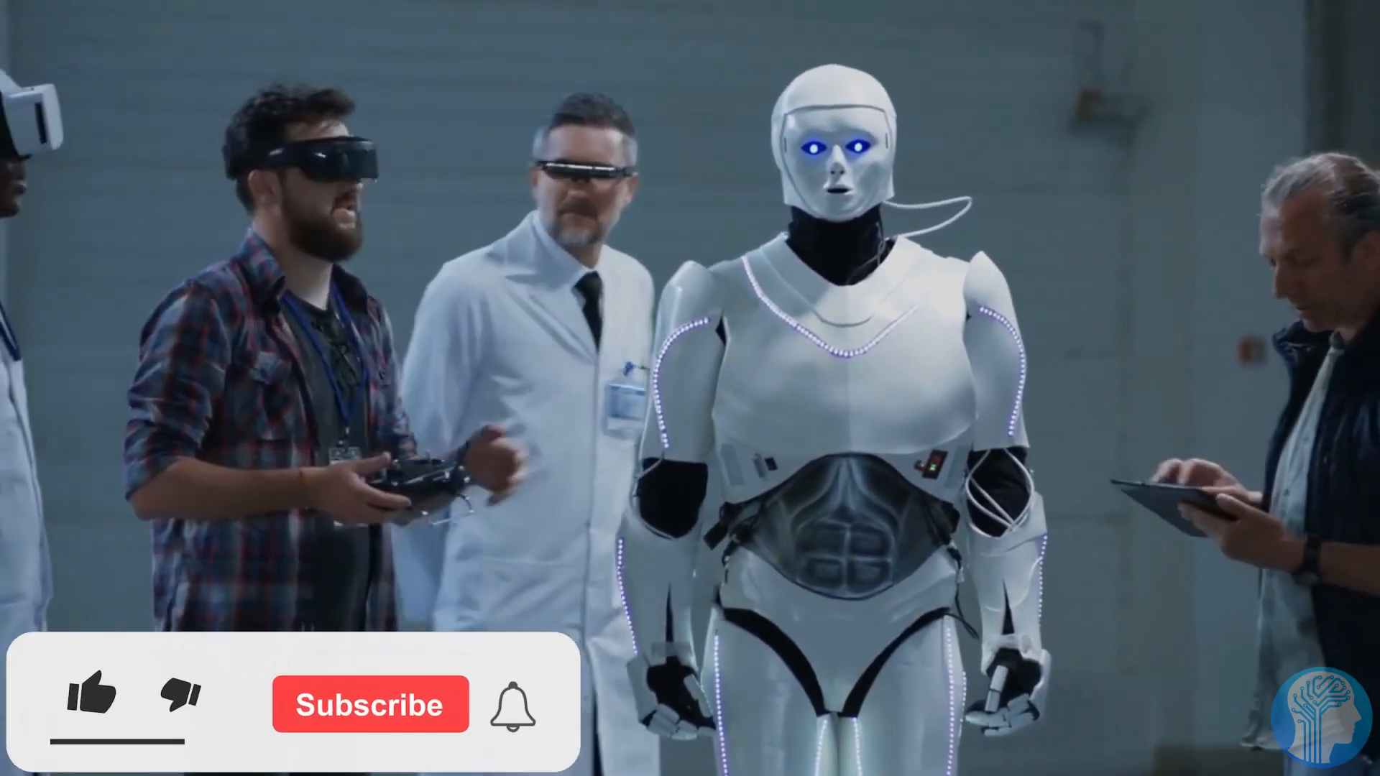
pyautogui.click(91, 700)
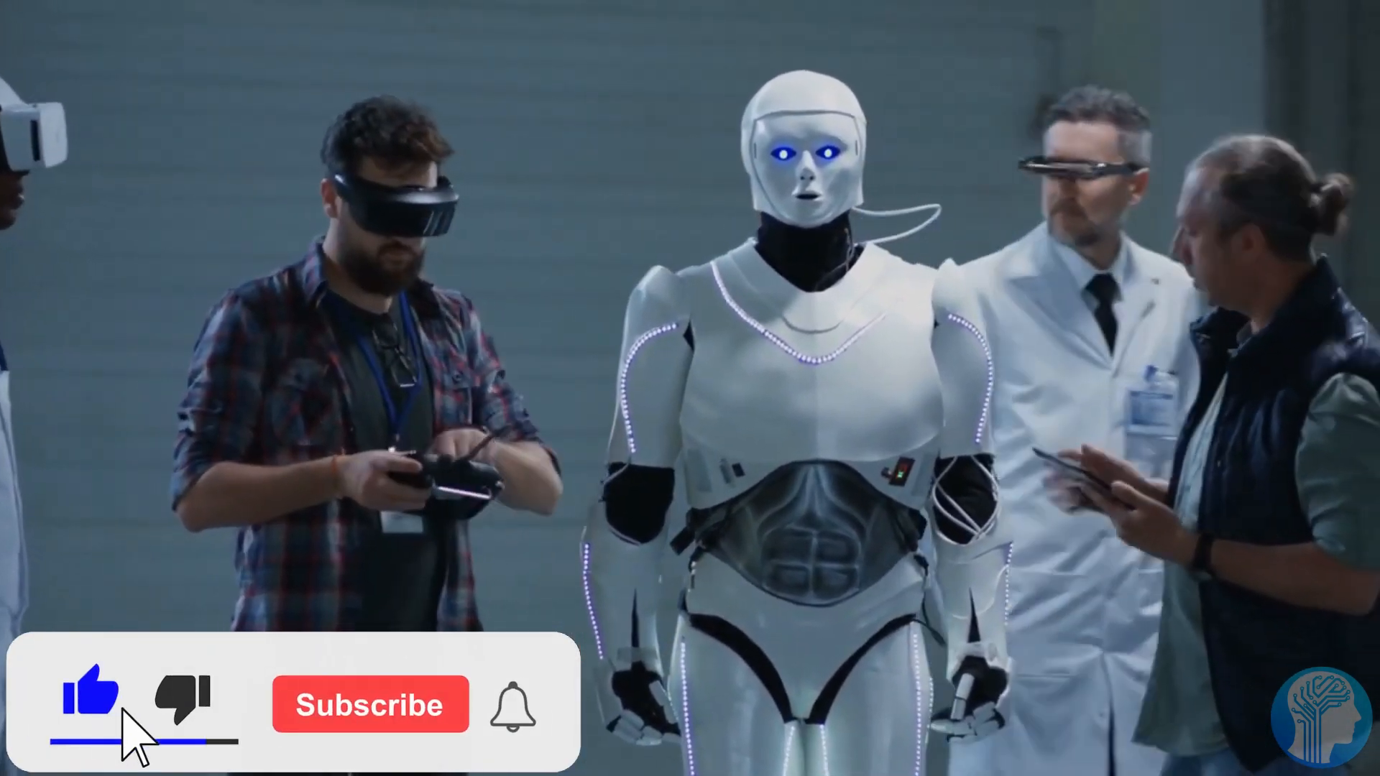
pyautogui.click(369, 704)
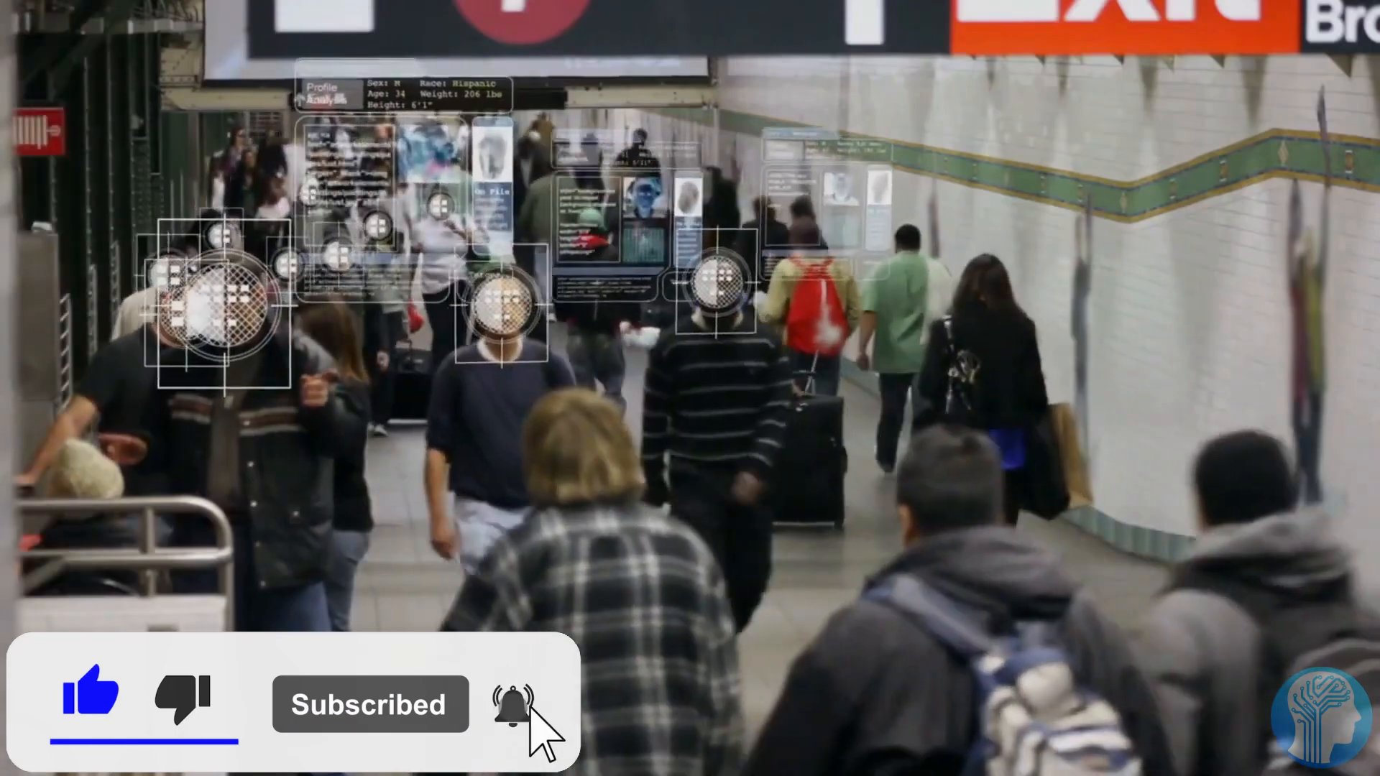